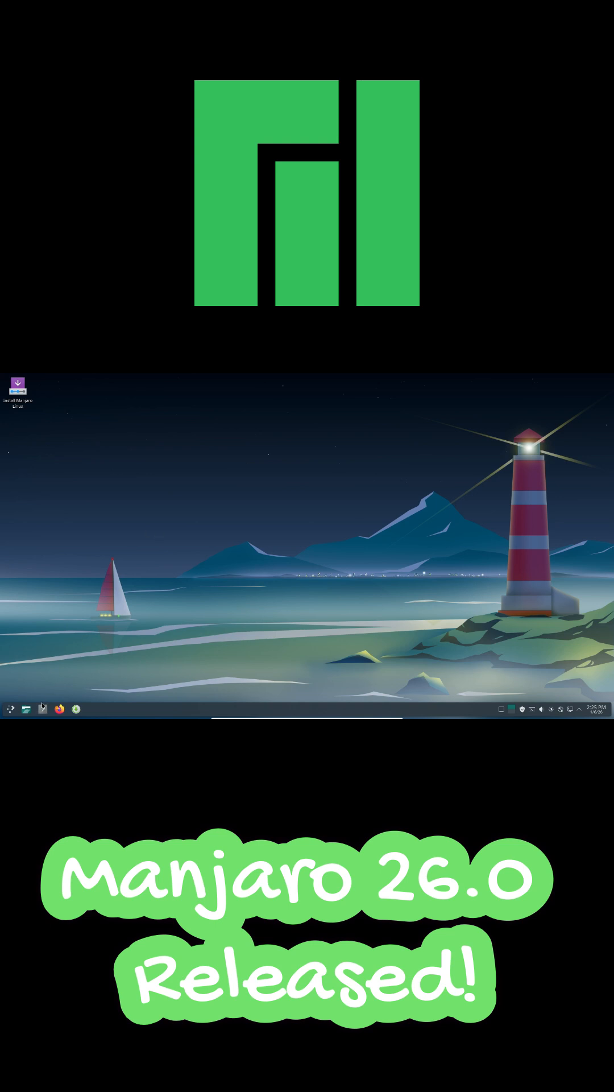
Launch Konsole from the taskbar to show the fastfetch summary for Manjaro 26.0.
click(42, 709)
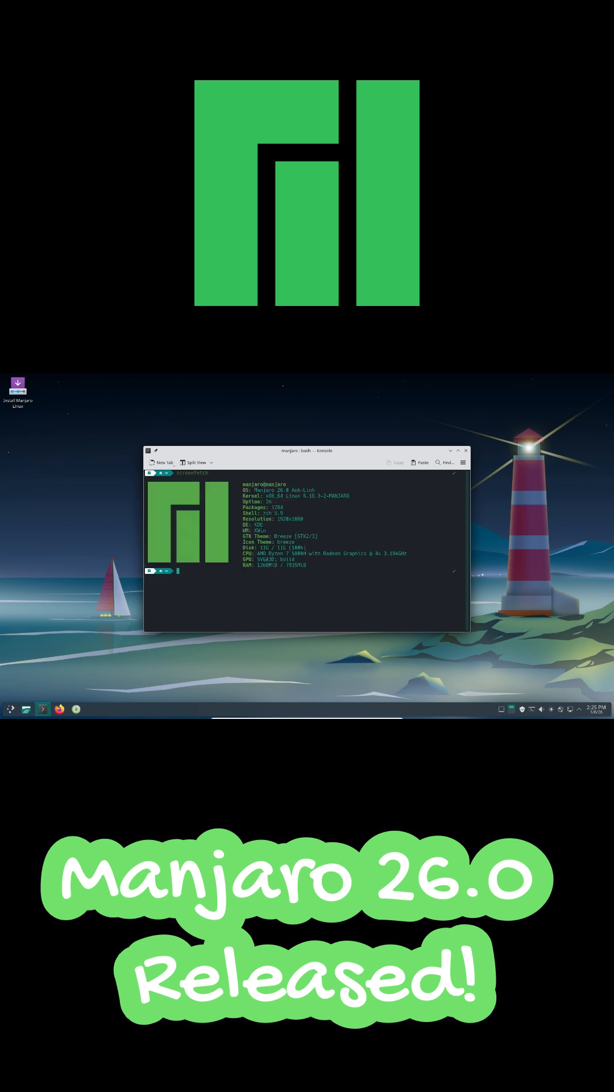
Close the Konsole window with the fastfetch output, leaving the desktop empty.
double_click(278, 492)
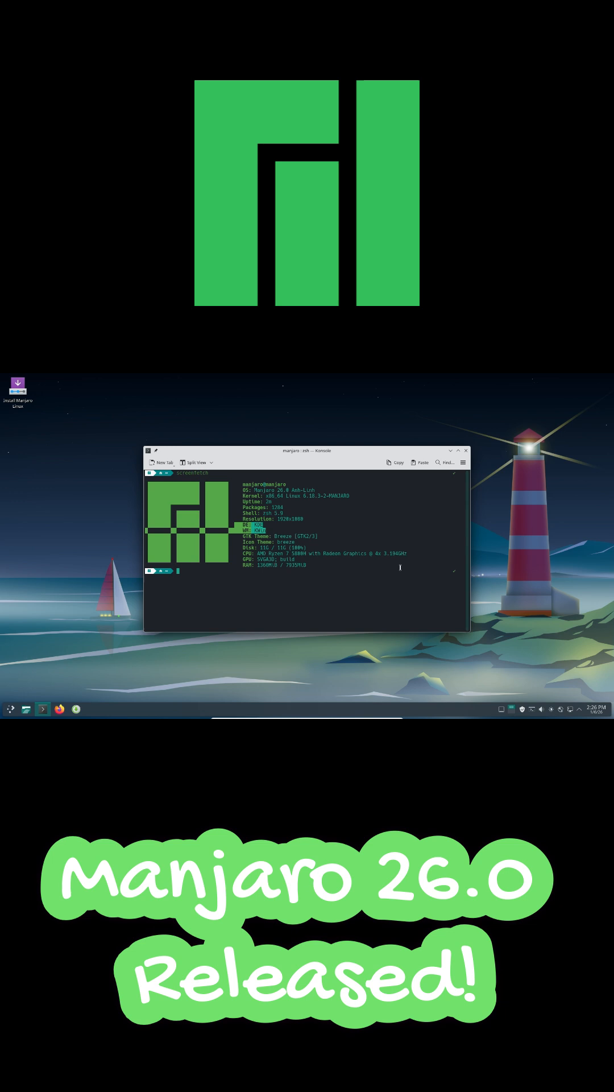
click(595, 709)
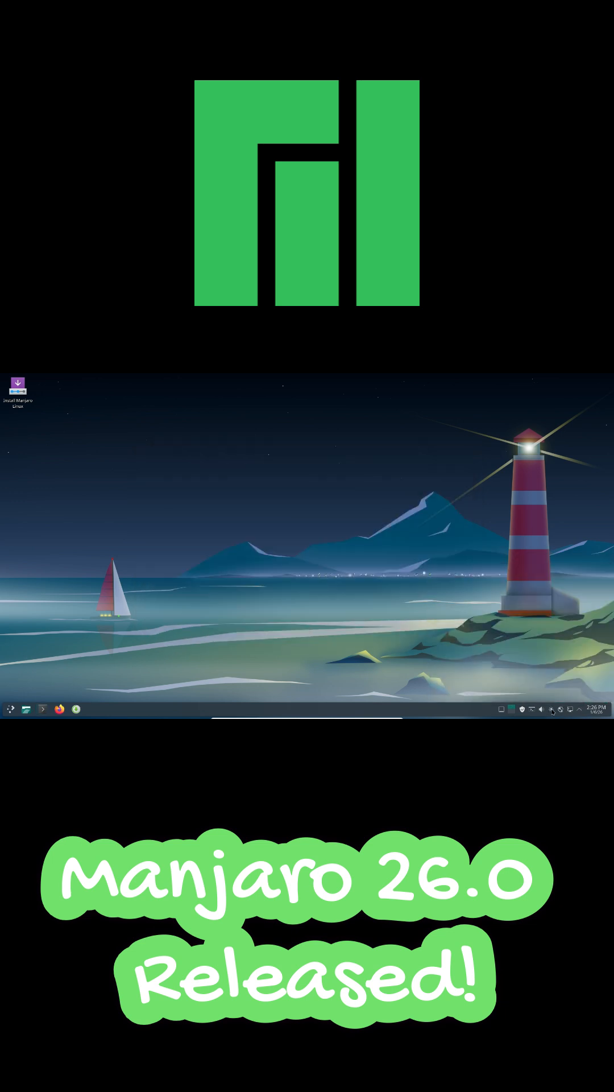
mouse_move(23, 715)
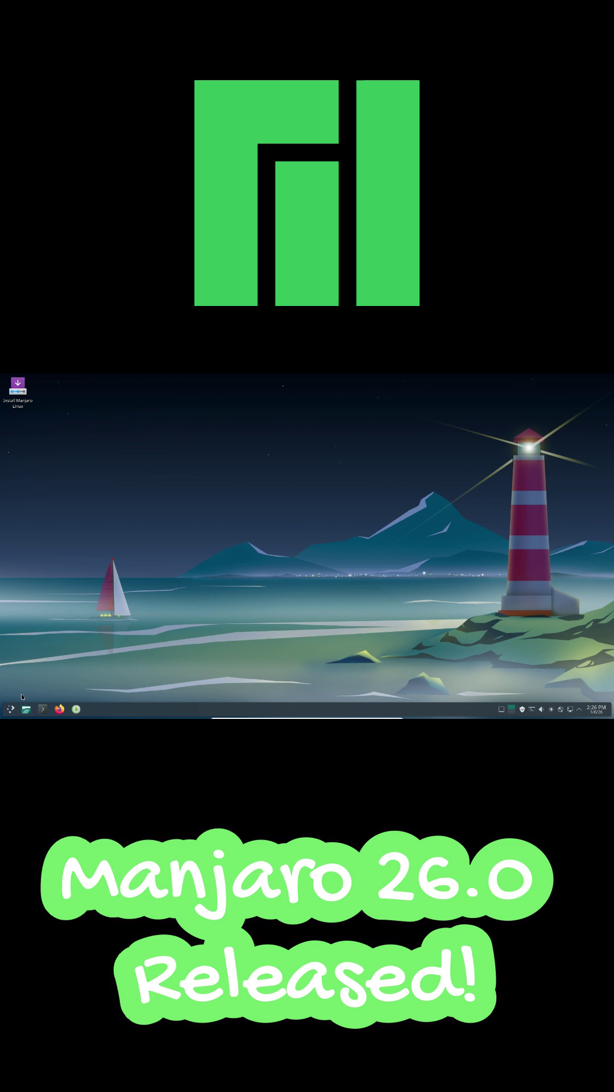
click(8, 709)
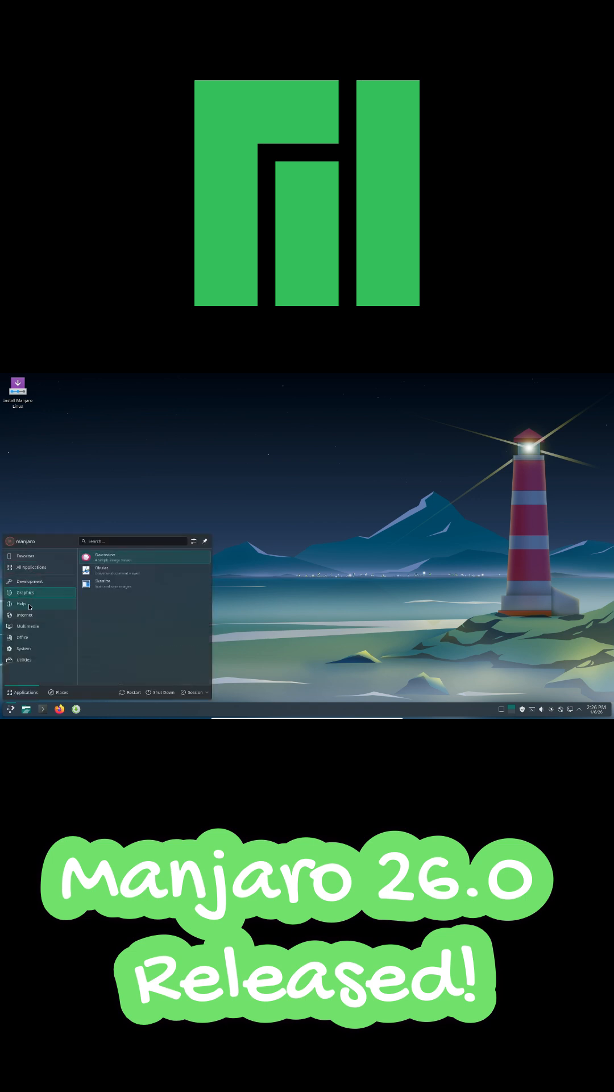
click(24, 660)
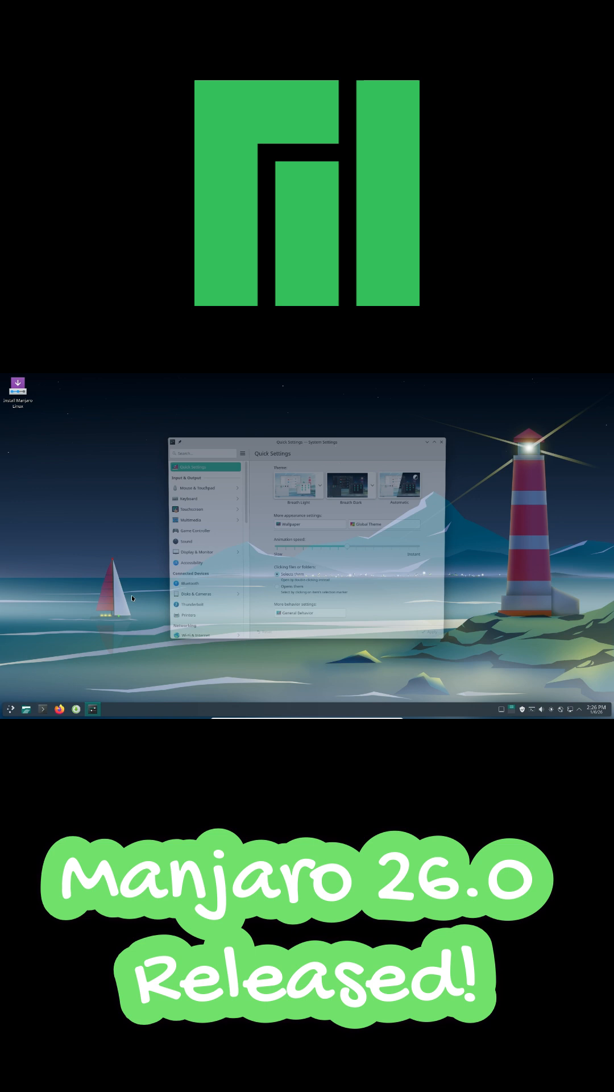
click(191, 590)
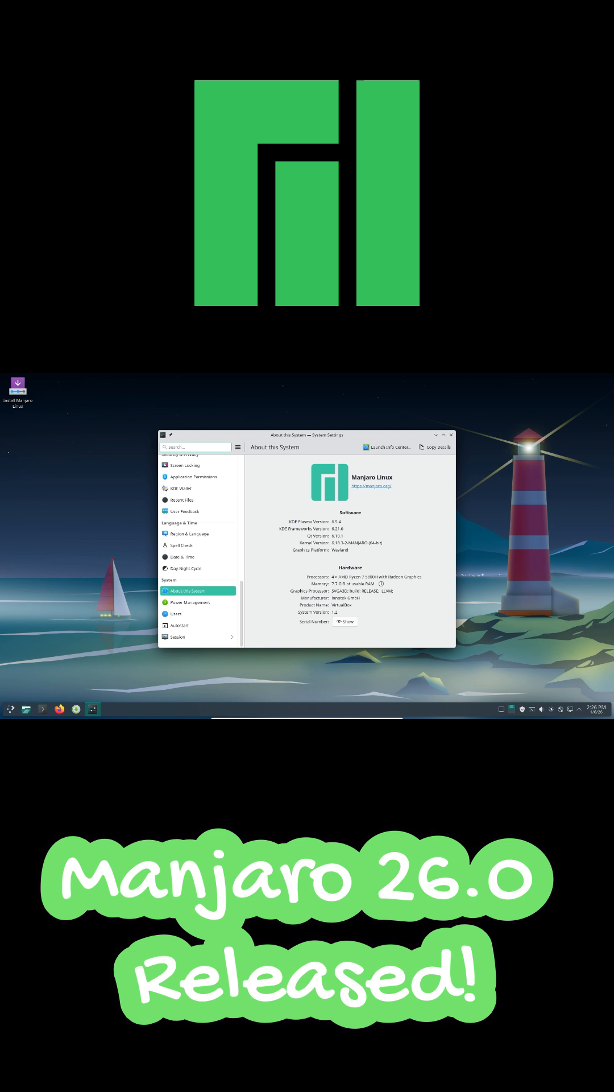
click(452, 434)
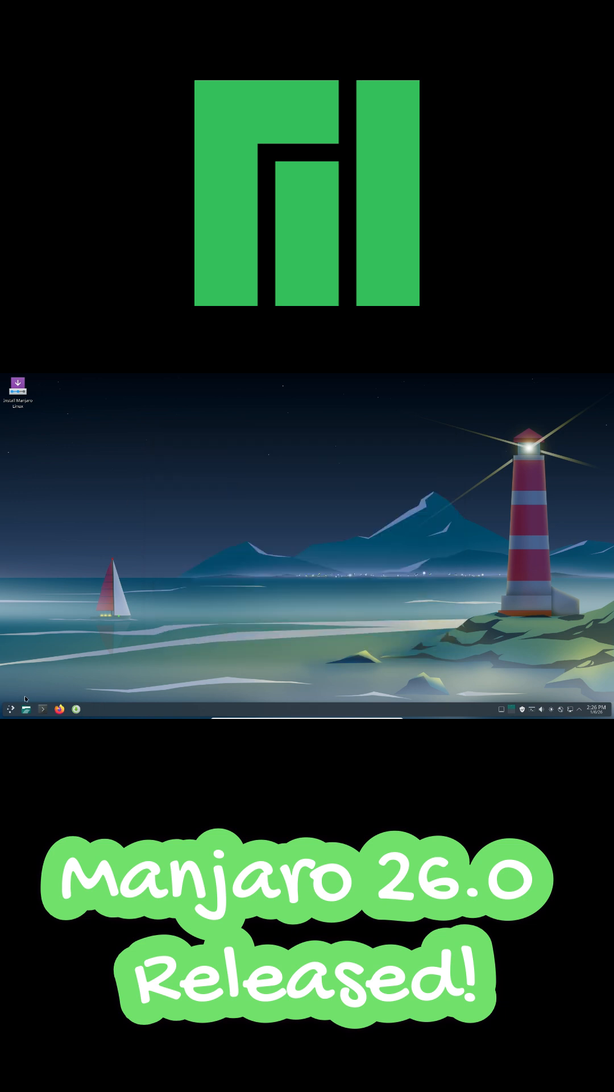
Launch Dolphin from the taskbar showing the Home folder contents.
click(9, 710)
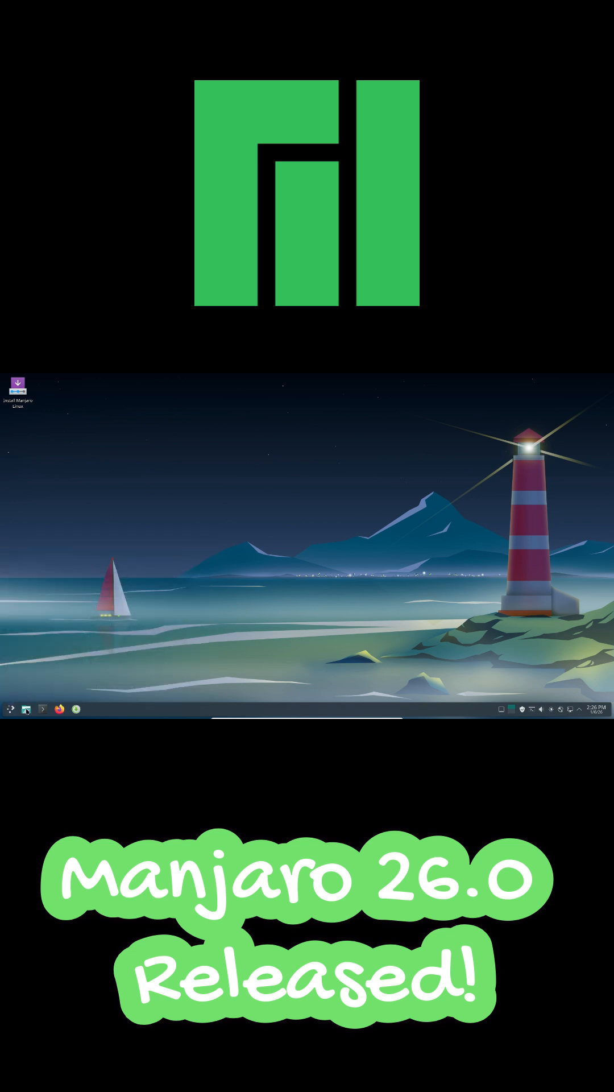
click(24, 709)
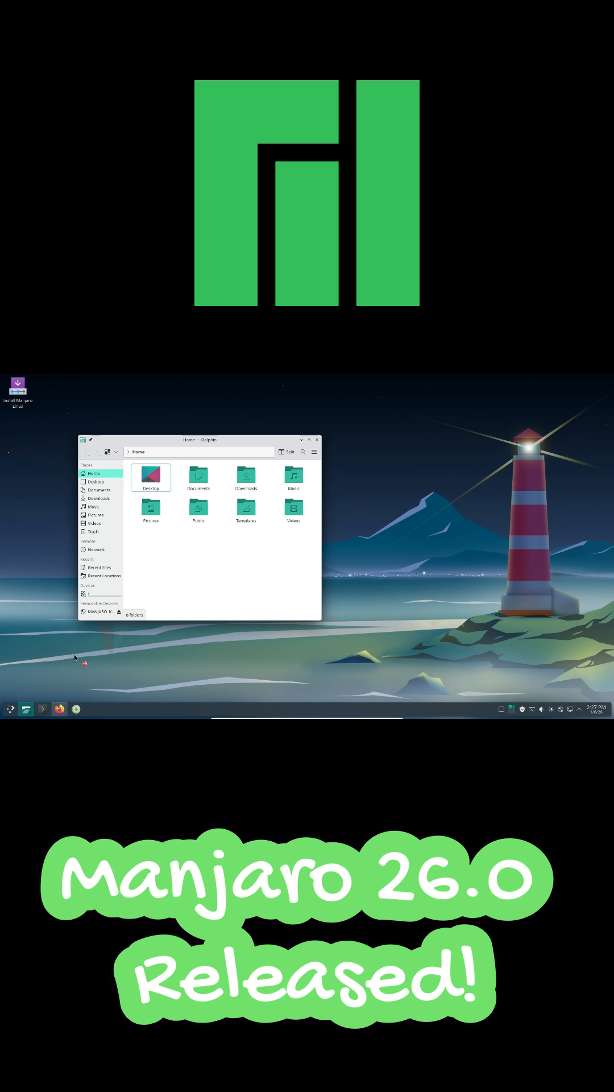
Launch the Elisa music player over Dolphin, then close both windows.
click(58, 709)
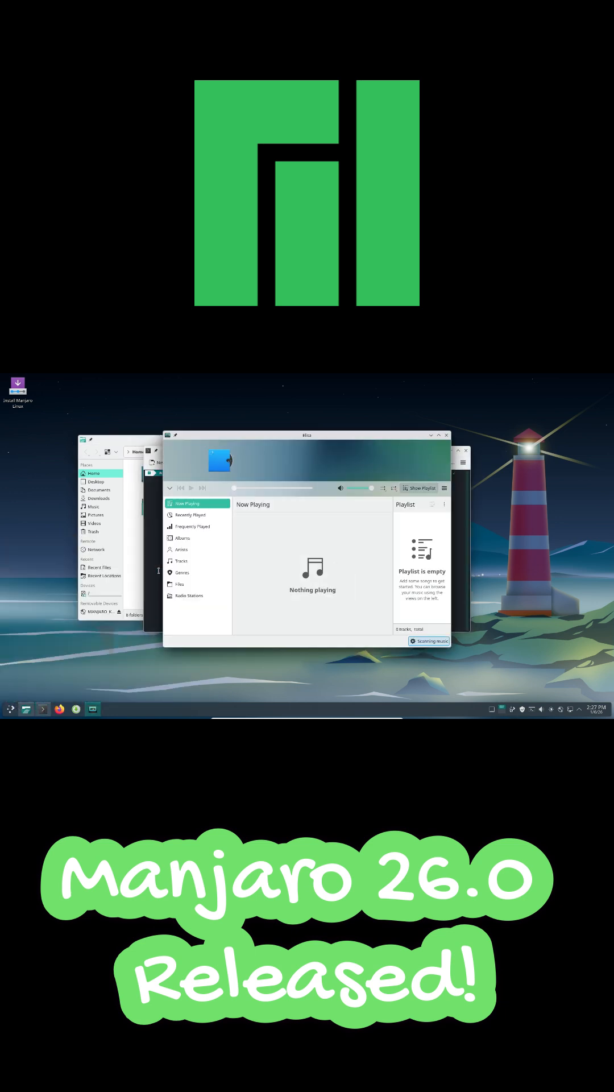
click(10, 709)
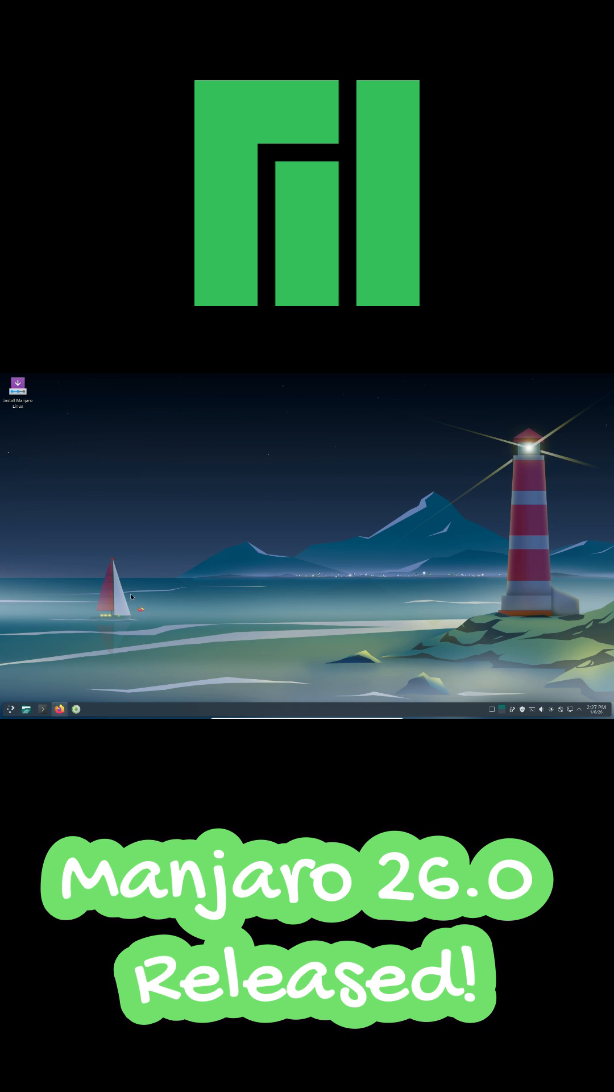
Launch Firefox on the Manjaro website and show its About Firefox version dialog.
click(58, 708)
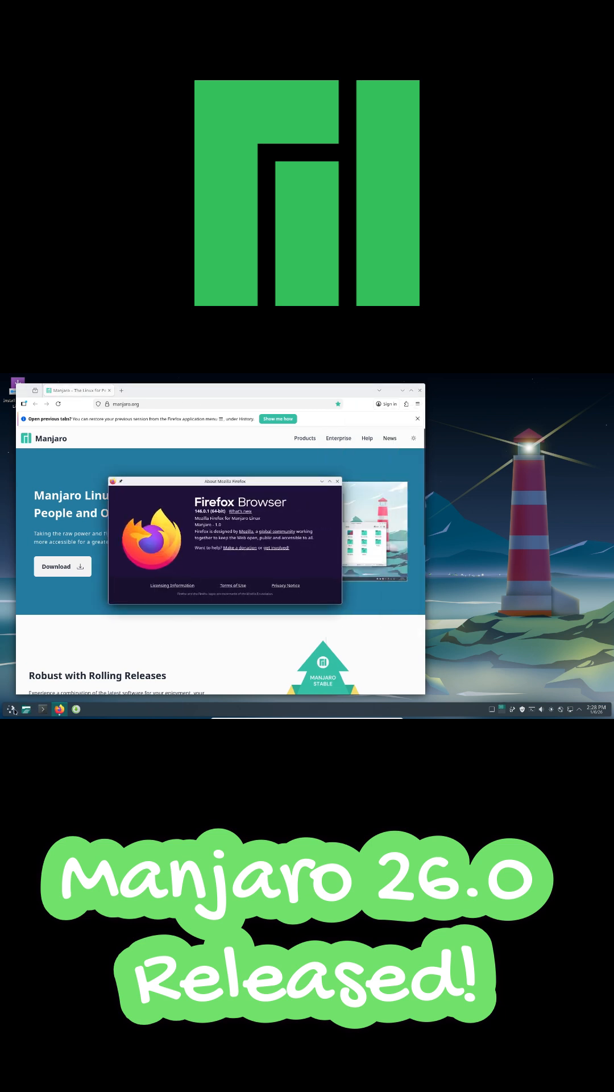
click(10, 709)
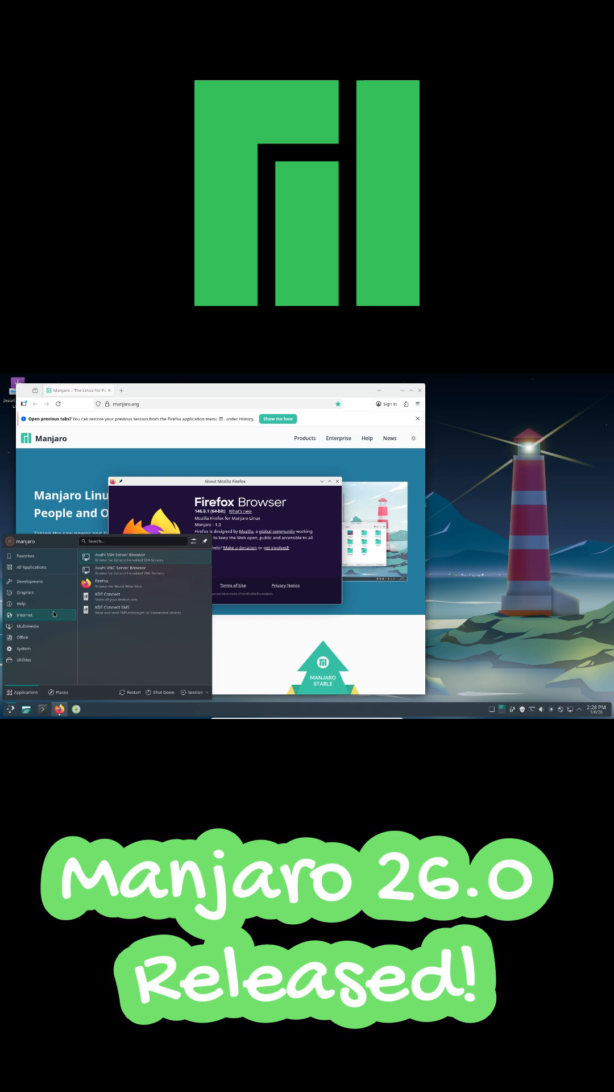